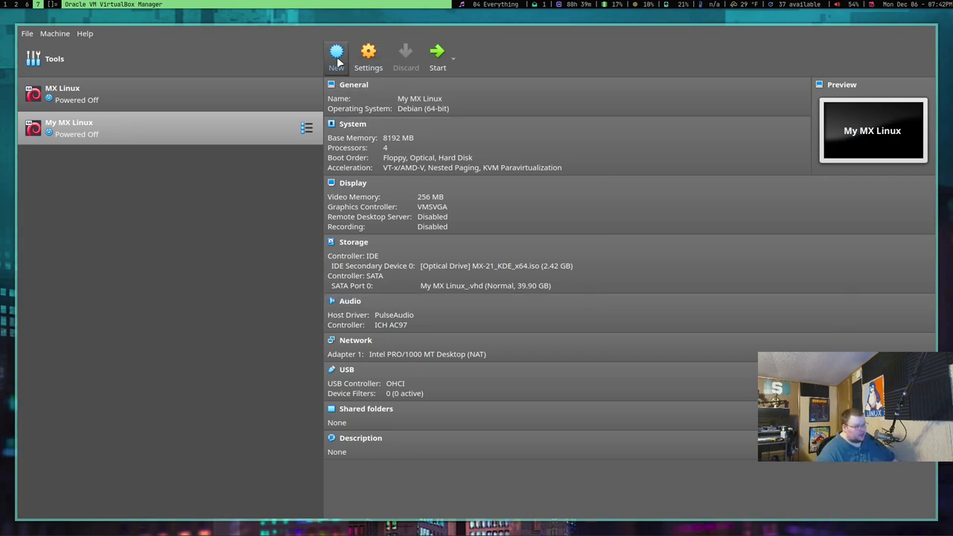
# Step: Start a new machine named Fedora (Linux, Fedora 64-bit) with 8192 MB of memory
pyautogui.click(337, 57)
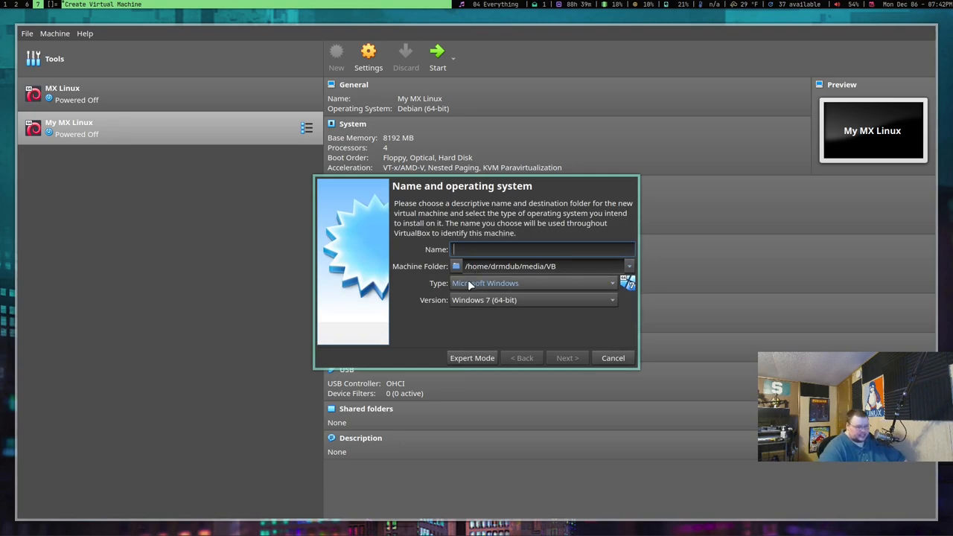
pyautogui.write('Fedoar')
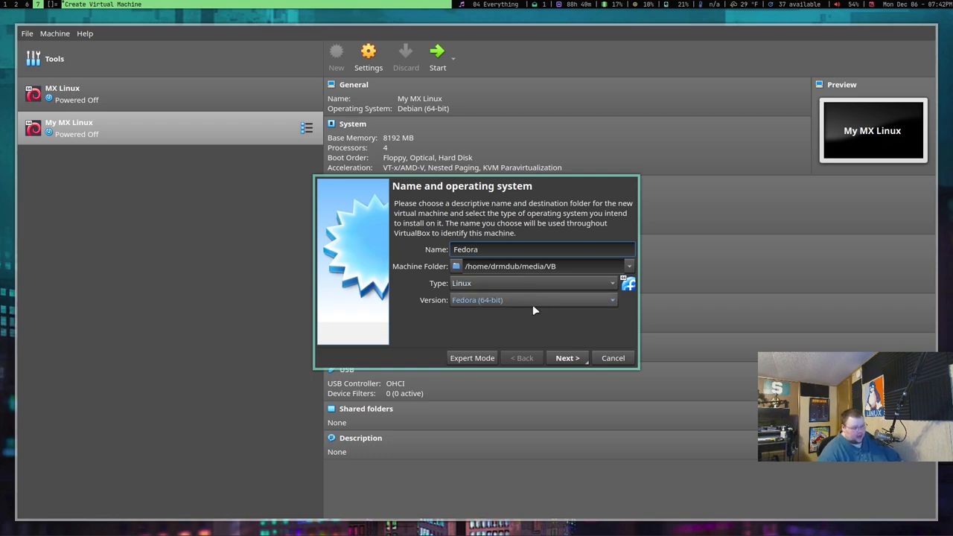
pyautogui.click(567, 357)
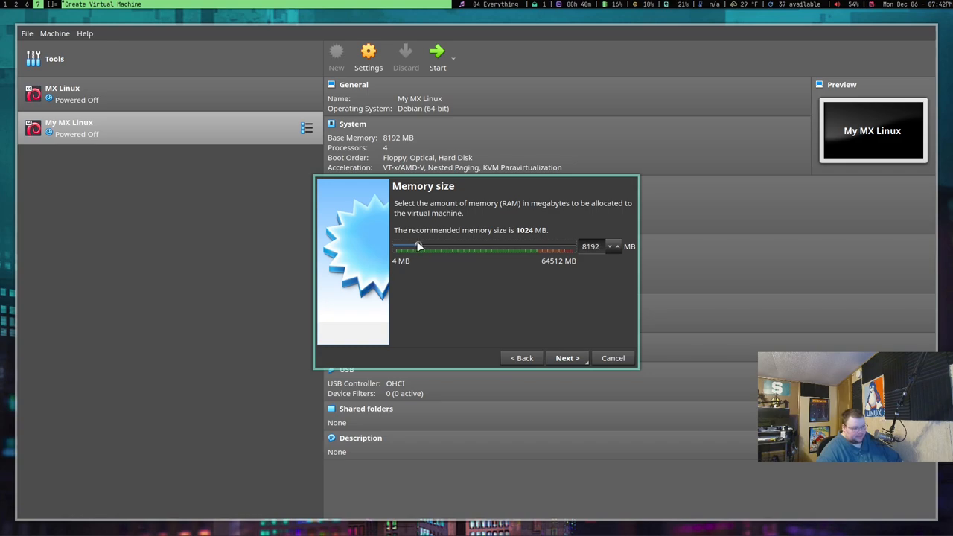
pyautogui.click(568, 357)
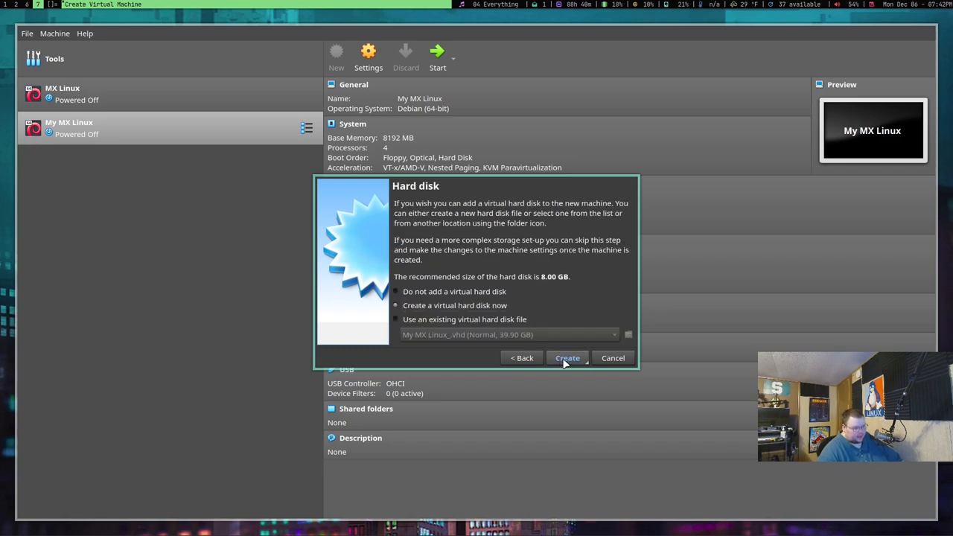
# Step: Create a new 24.35 GB VHD disk and finish creating the Fedora machine
pyautogui.click(565, 357)
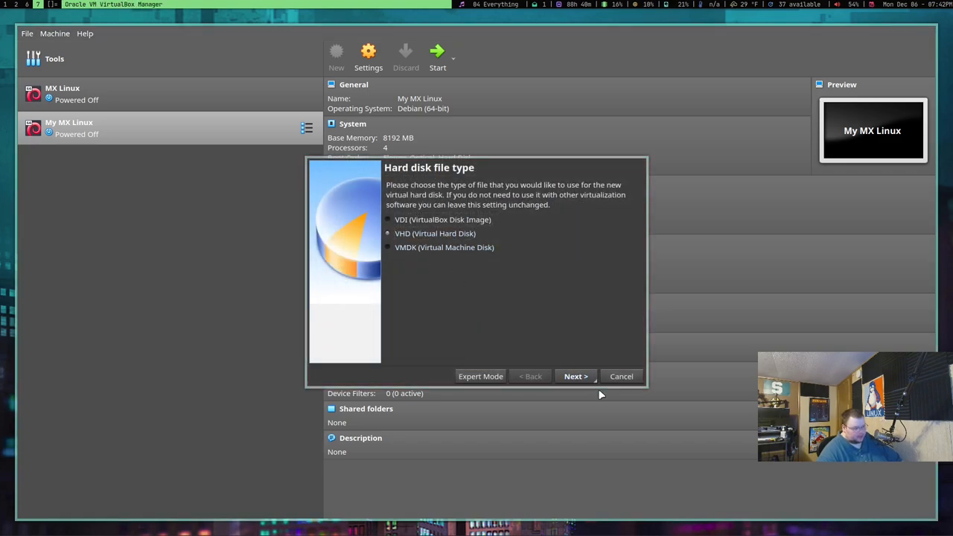
pyautogui.click(575, 375)
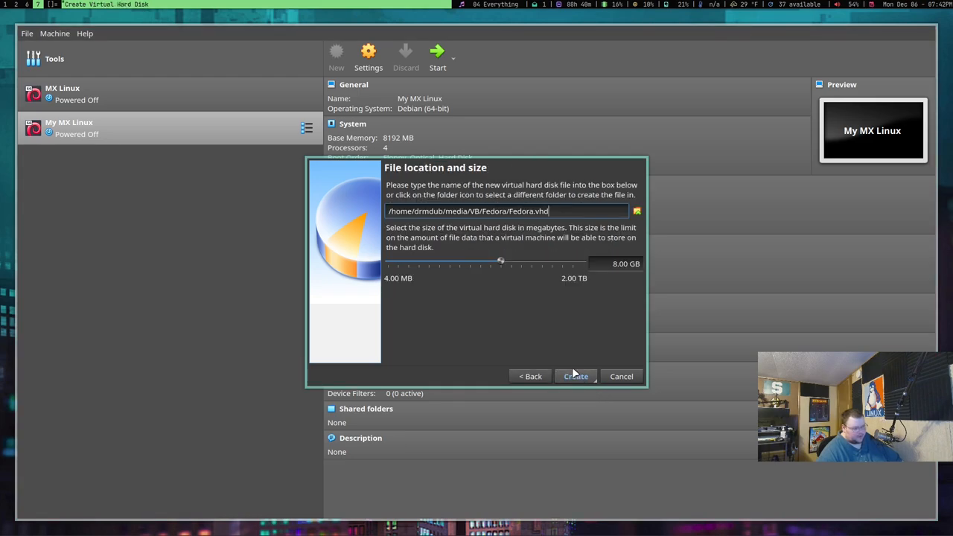
pyautogui.moveTo(500, 262); pyautogui.dragTo(518, 262)
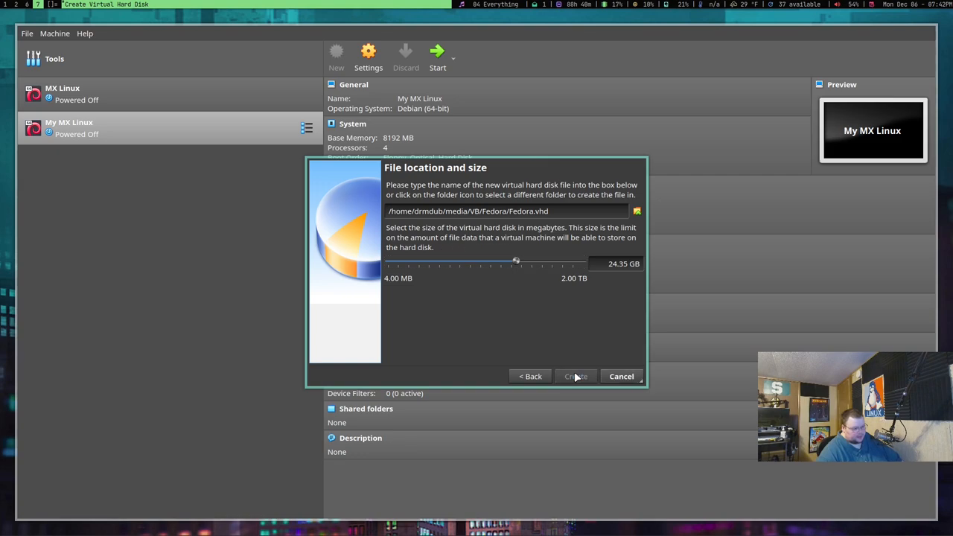
pyautogui.click(574, 375)
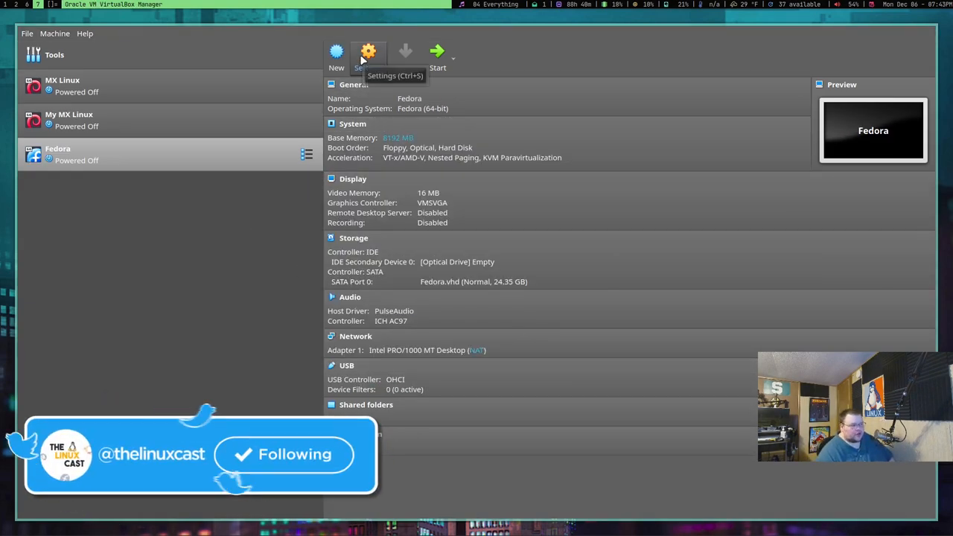
pyautogui.click(369, 51)
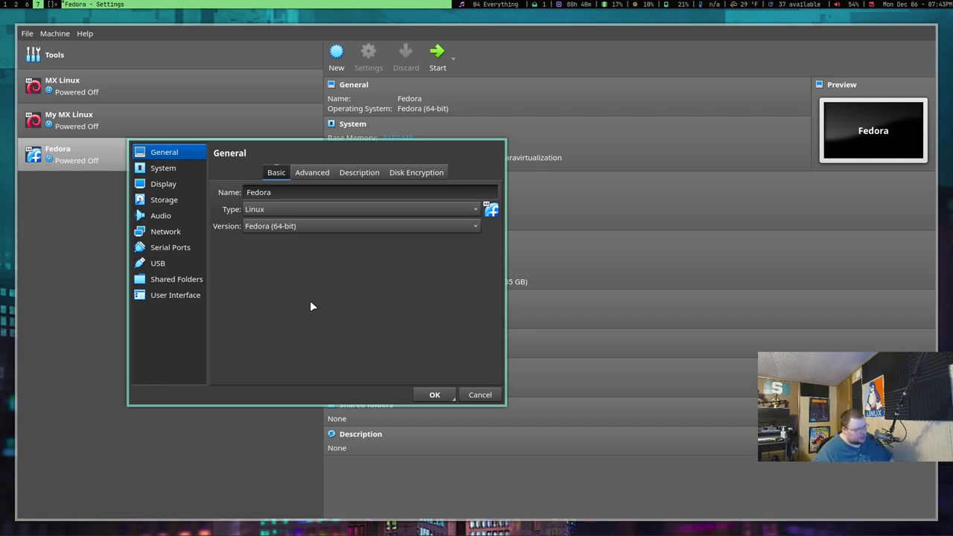
pyautogui.click(360, 226)
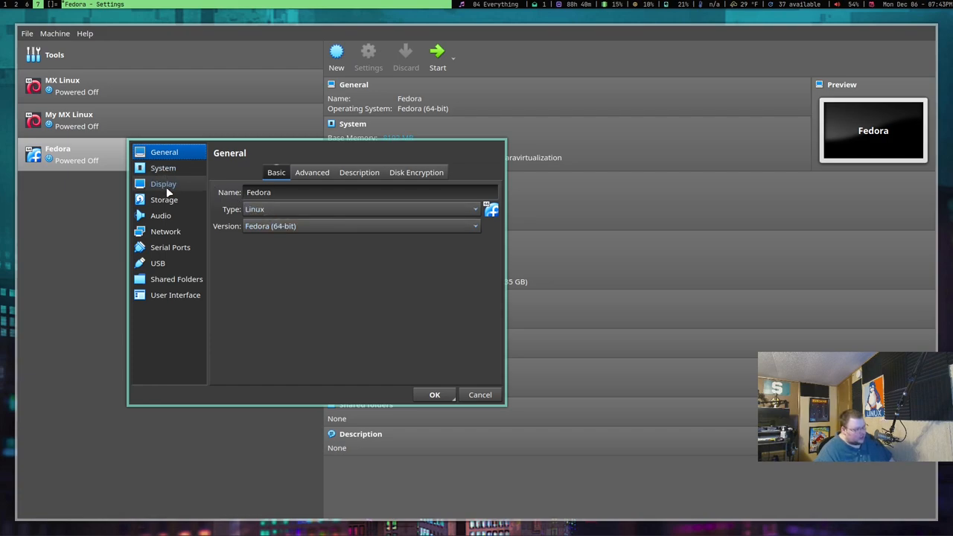
pyautogui.click(164, 183)
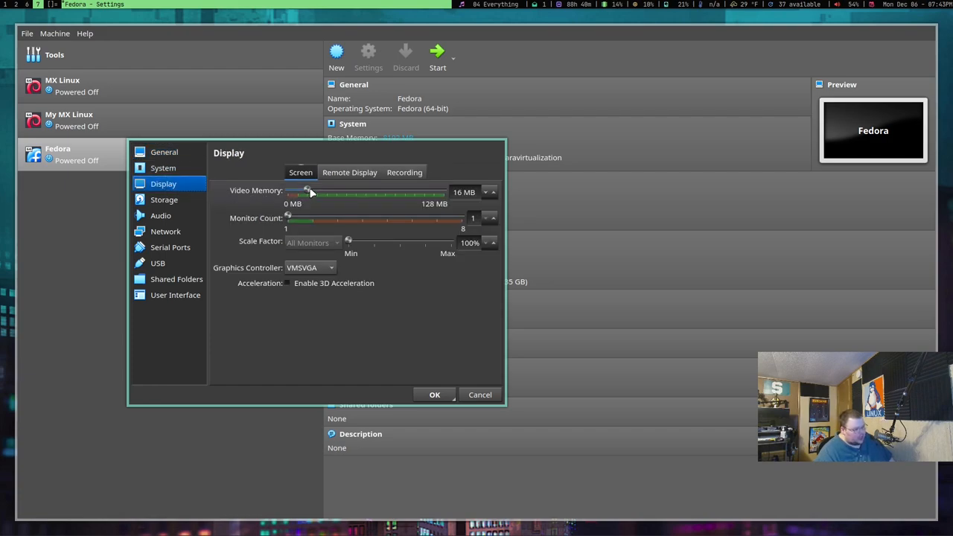
pyautogui.moveTo(306, 192); pyautogui.dragTo(443, 192)
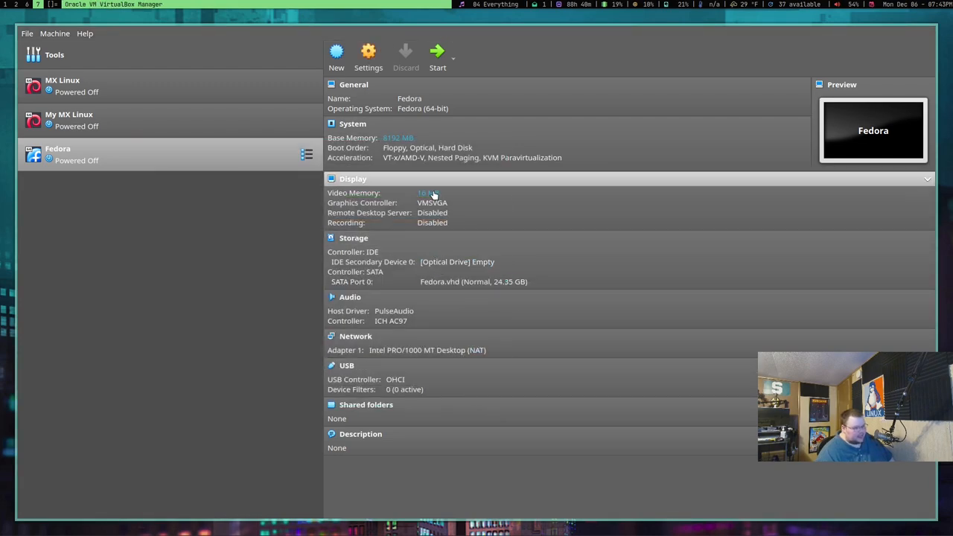
# Step: Raise Fedora's video memory from 16 MB to 256 MB in the Display details
pyautogui.click(427, 194)
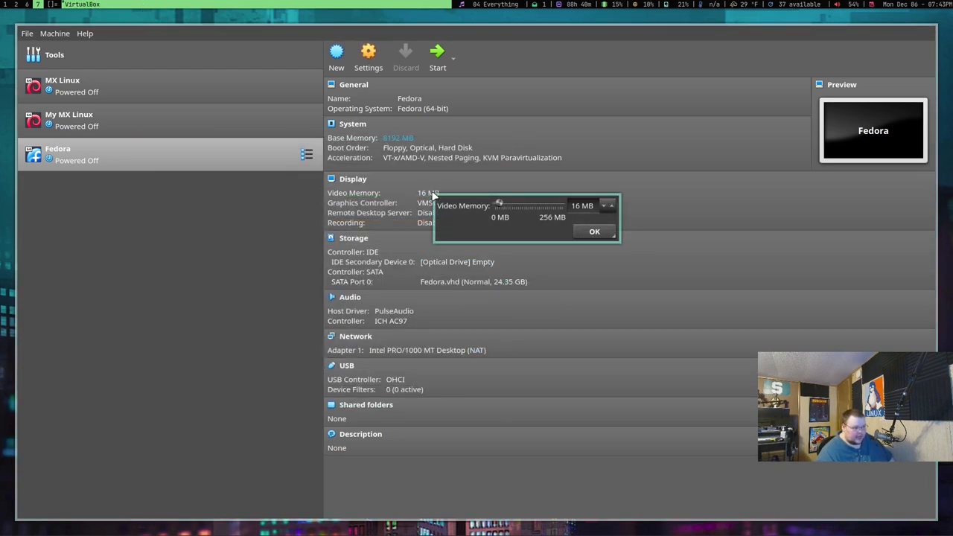
pyautogui.moveTo(499, 205); pyautogui.dragTo(563, 205)
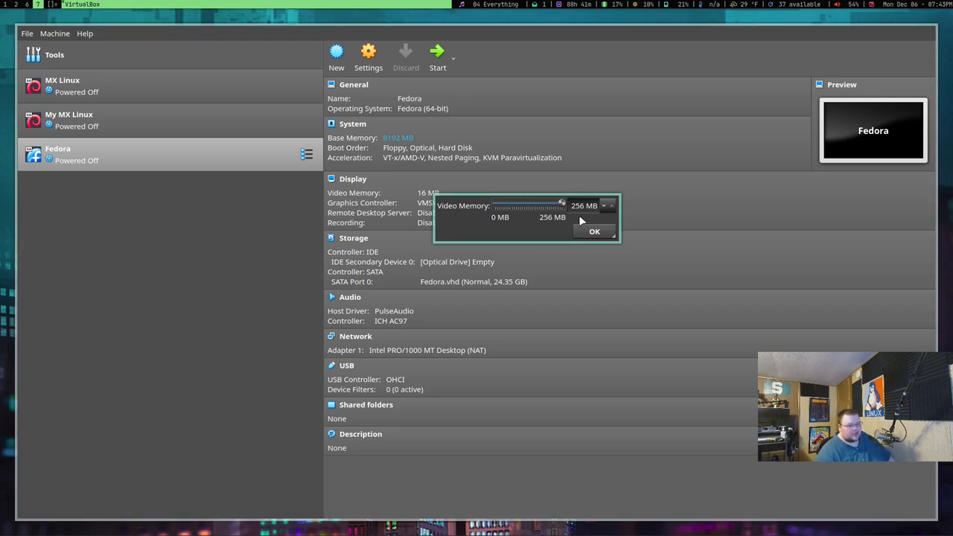
pyautogui.click(594, 232)
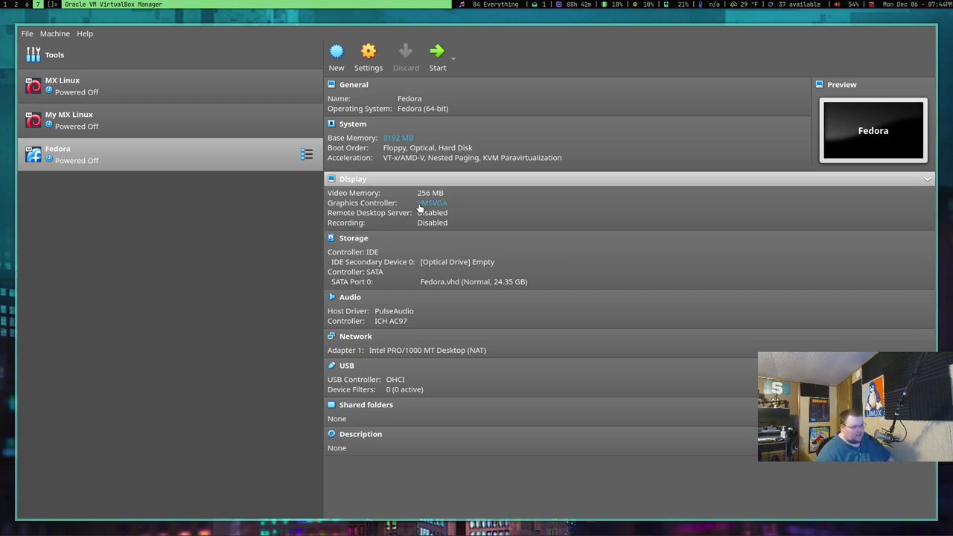
# Step: Bring up the graphics controller choices for the Fedora machine
pyautogui.click(431, 202)
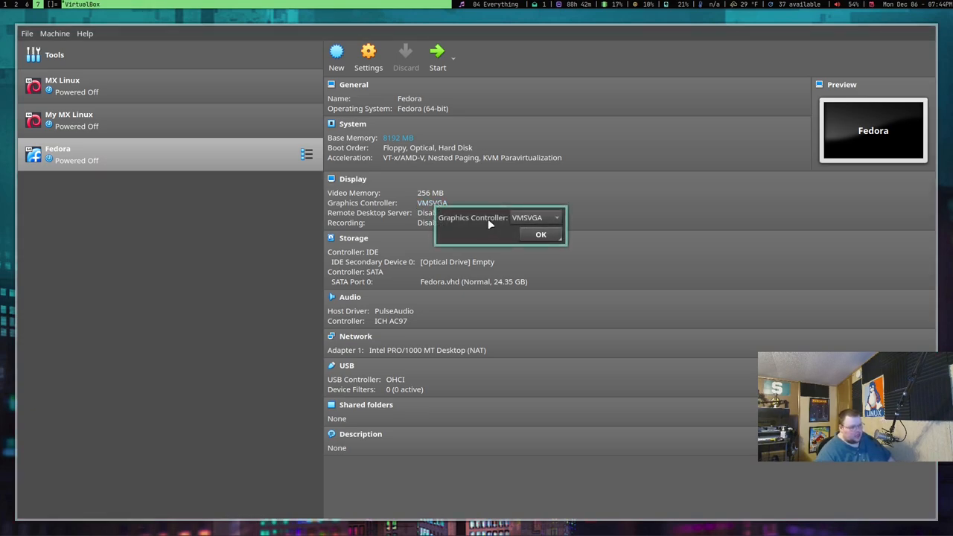
pyautogui.click(557, 218)
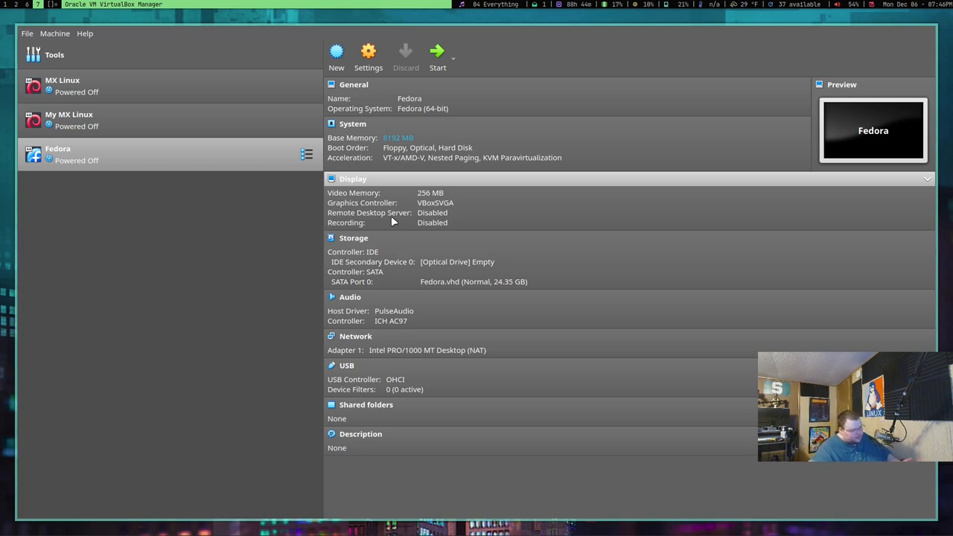
pyautogui.moveTo(132, 183)
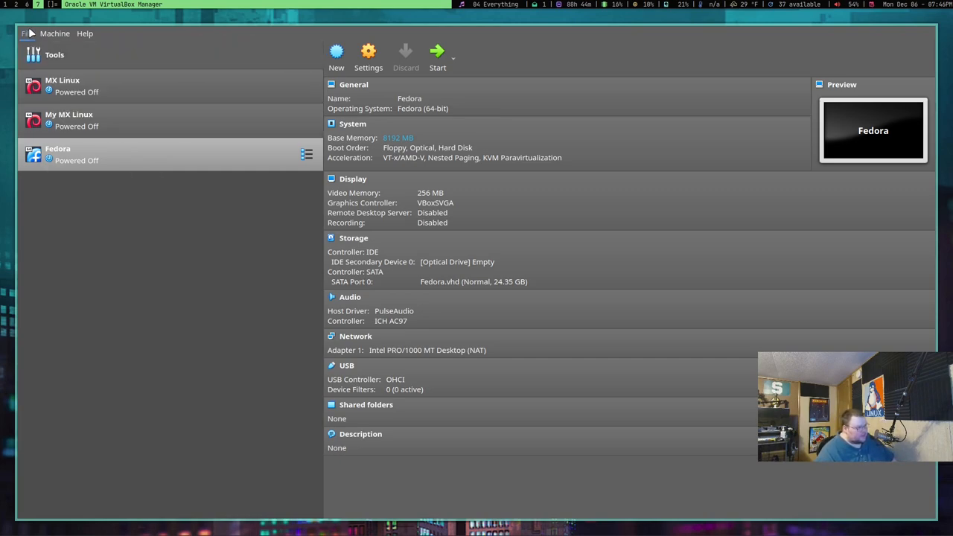
pyautogui.click(27, 32)
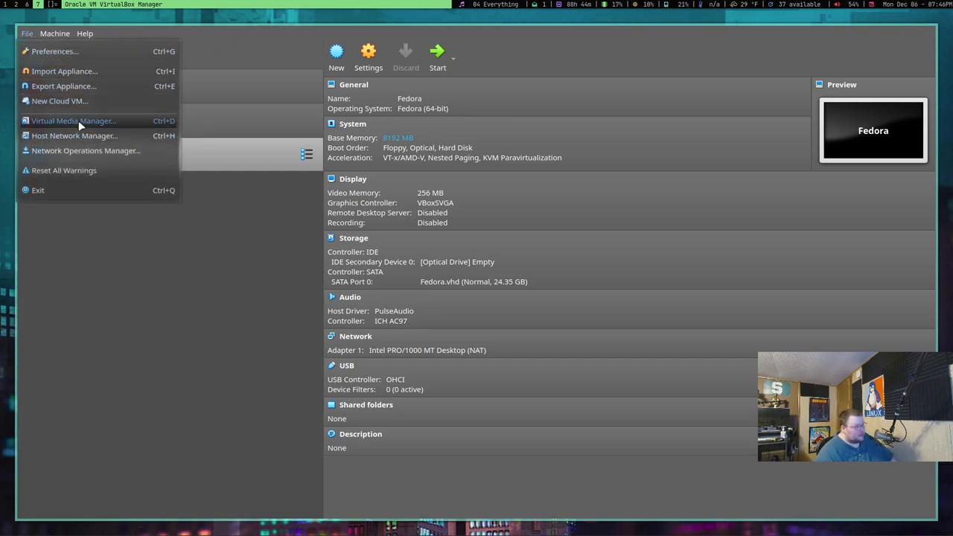
pyautogui.click(55, 50)
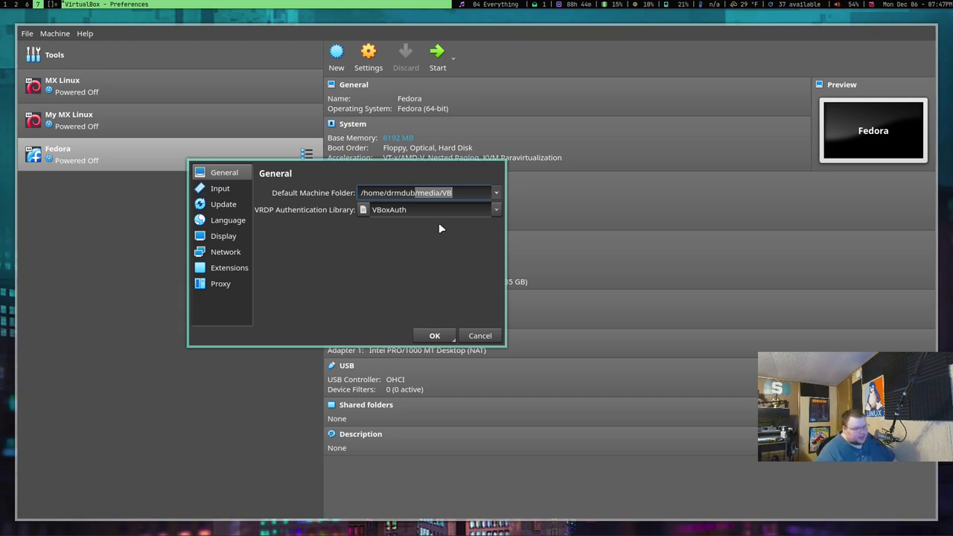
pyautogui.moveTo(431, 242)
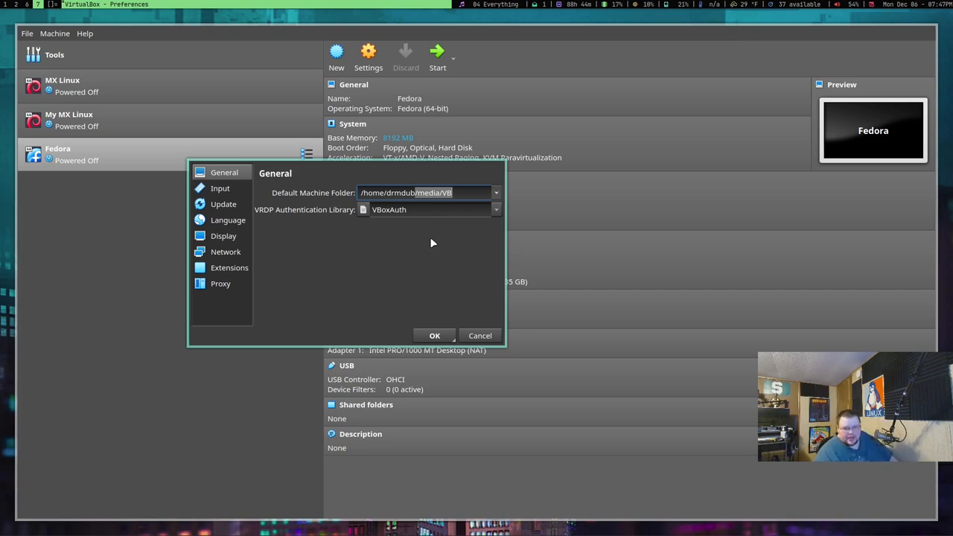
pyautogui.moveTo(437, 298)
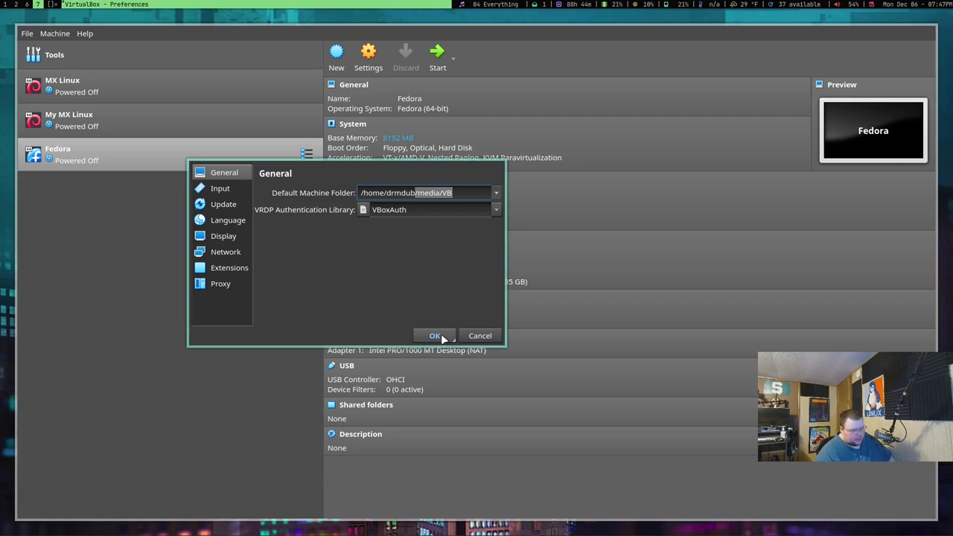
pyautogui.click(434, 335)
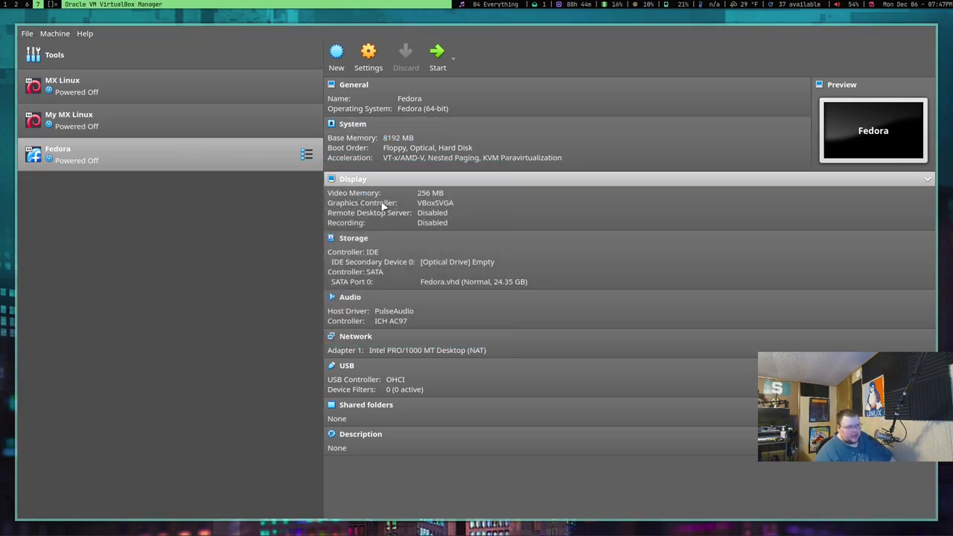
pyautogui.moveTo(288, 134)
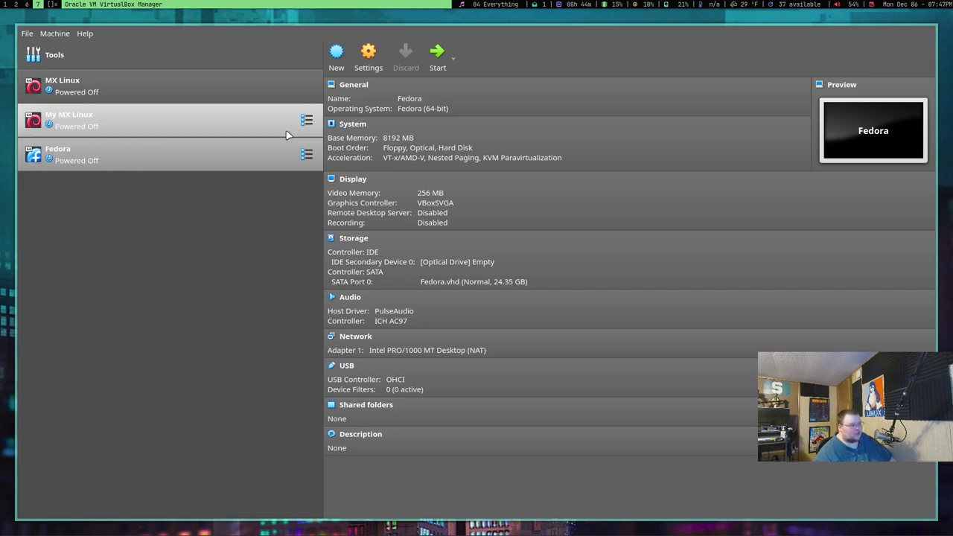
pyautogui.click(336, 57)
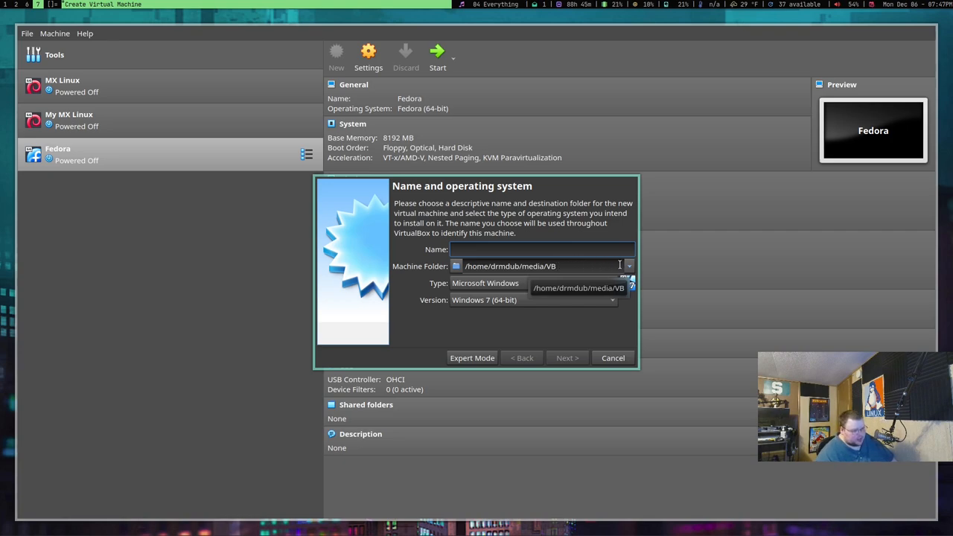
pyautogui.click(628, 265)
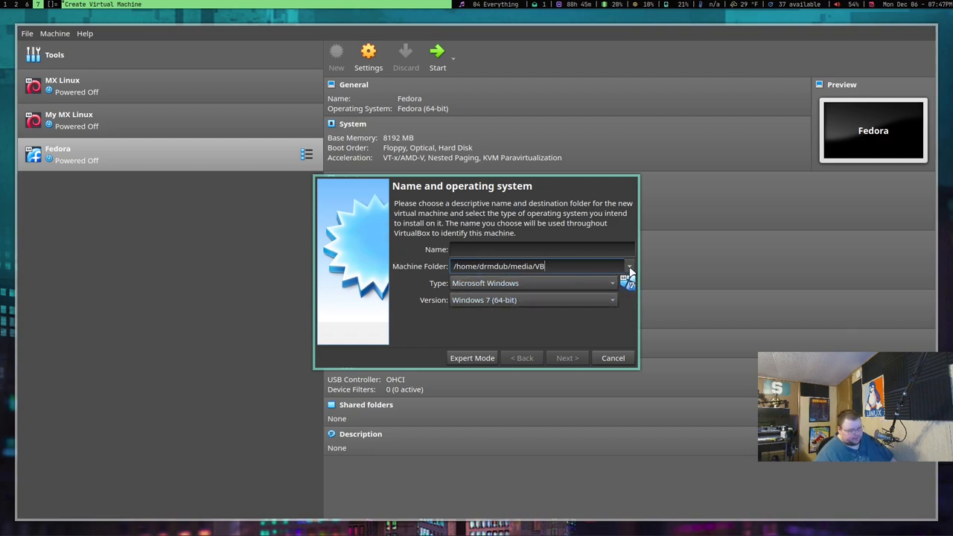
pyautogui.click(628, 265)
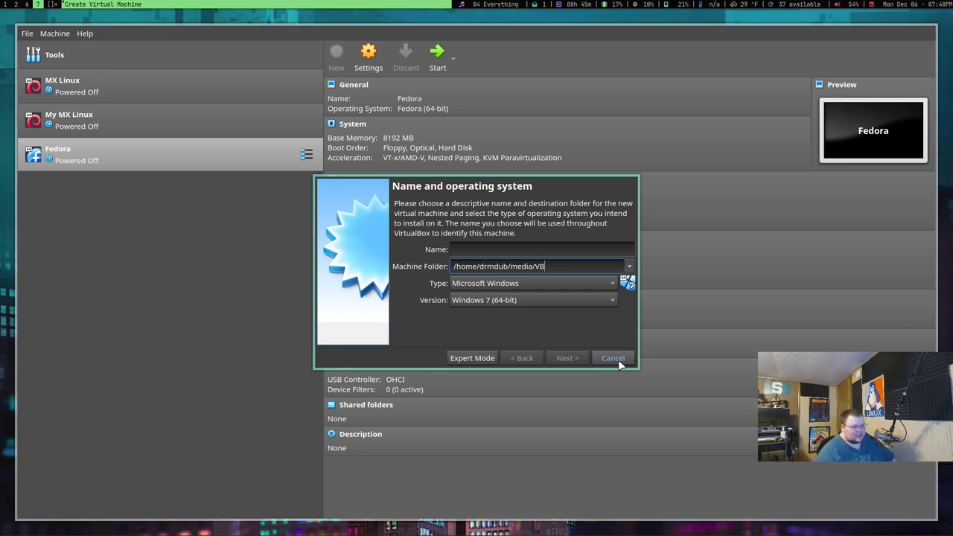
pyautogui.click(614, 357)
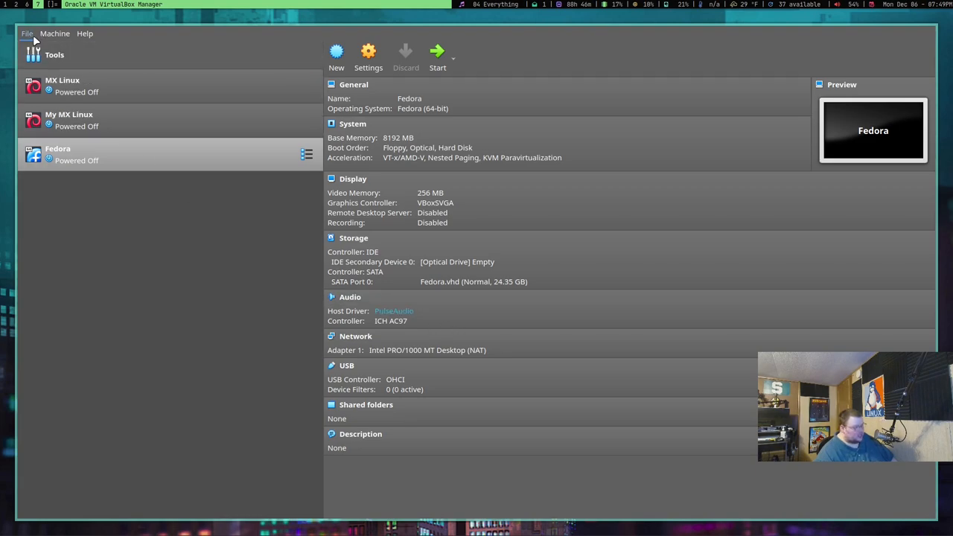
# Step: Bring up the Virtual Media Manager from the File menu
pyautogui.click(27, 33)
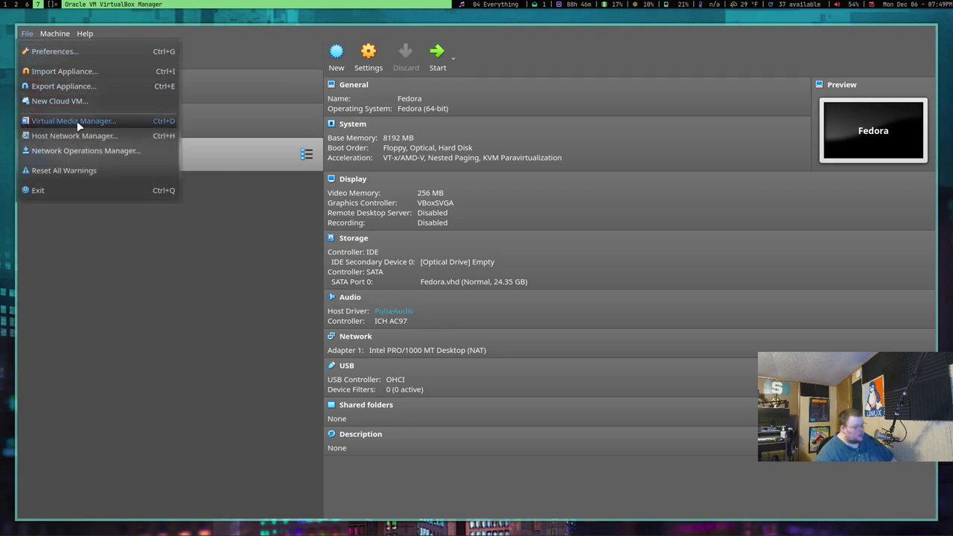
pyautogui.click(73, 120)
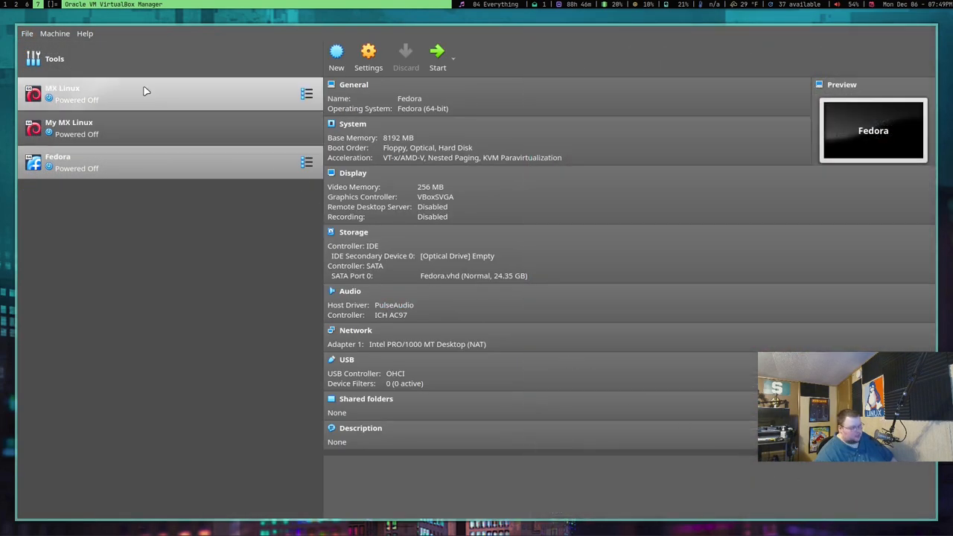
pyautogui.click(27, 33)
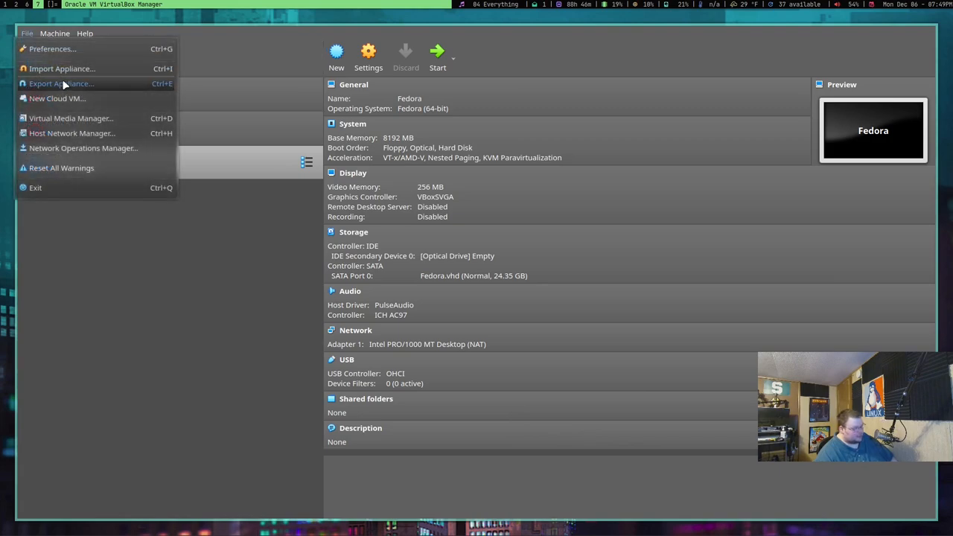
pyautogui.click(71, 117)
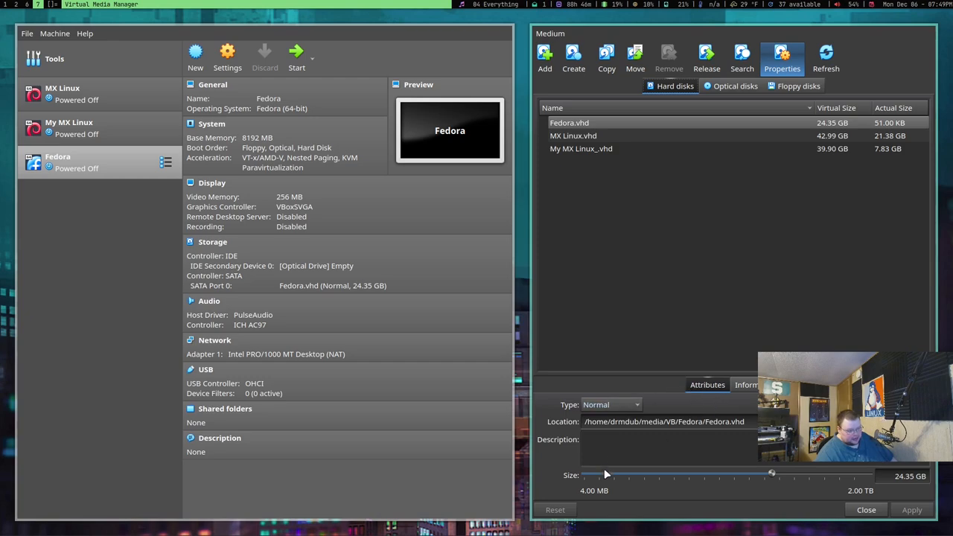
pyautogui.moveTo(605, 473)
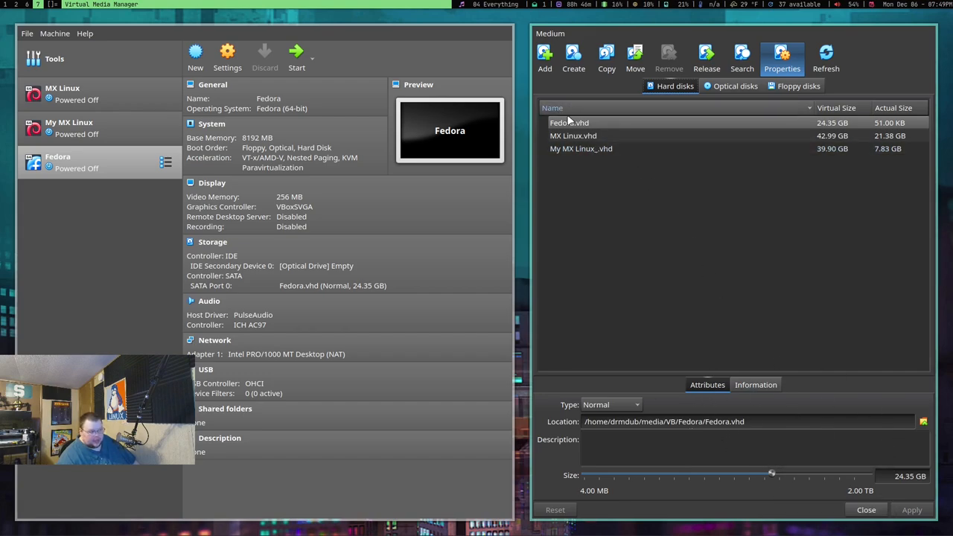
# Step: Select MX Linux.vhd and set its new size to 60.10 GB
pyautogui.click(581, 135)
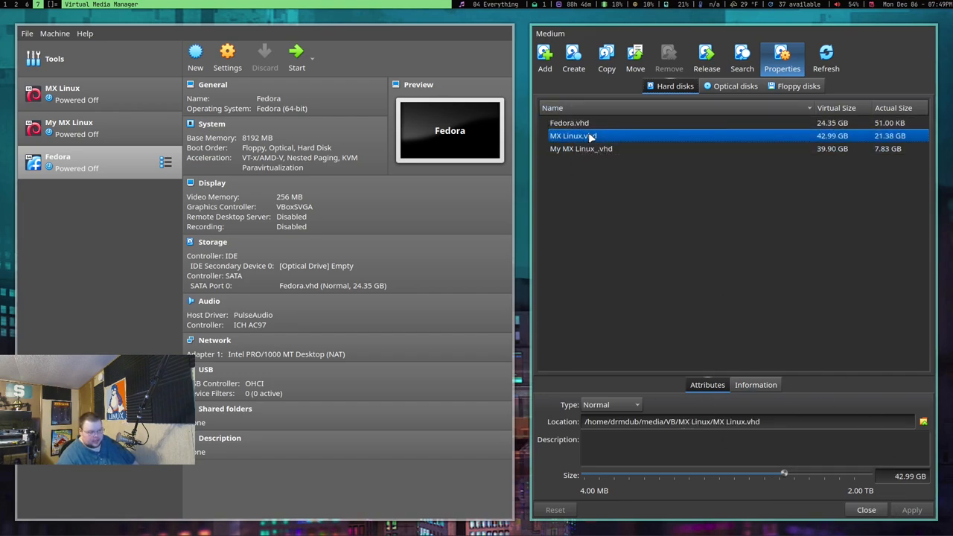
pyautogui.moveTo(593, 135)
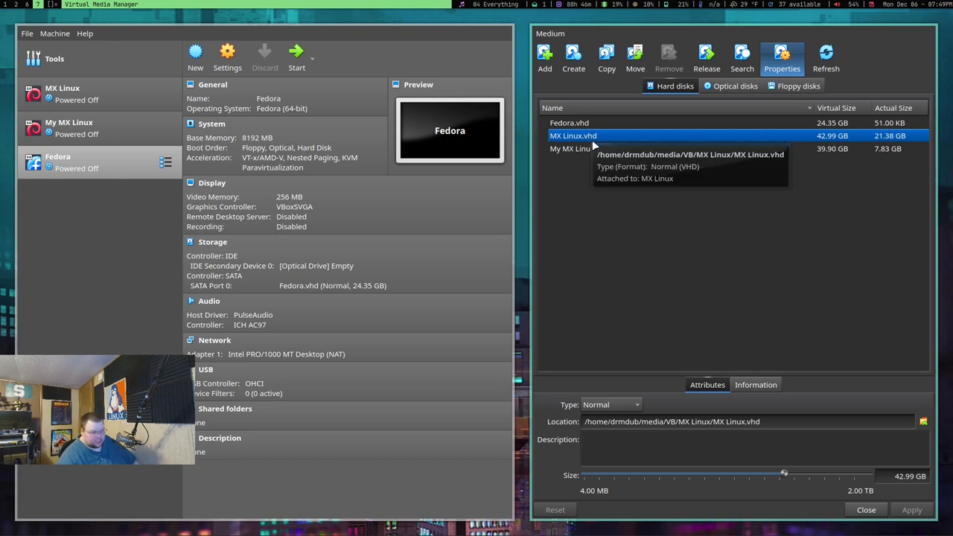
pyautogui.moveTo(783, 473); pyautogui.dragTo(792, 473)
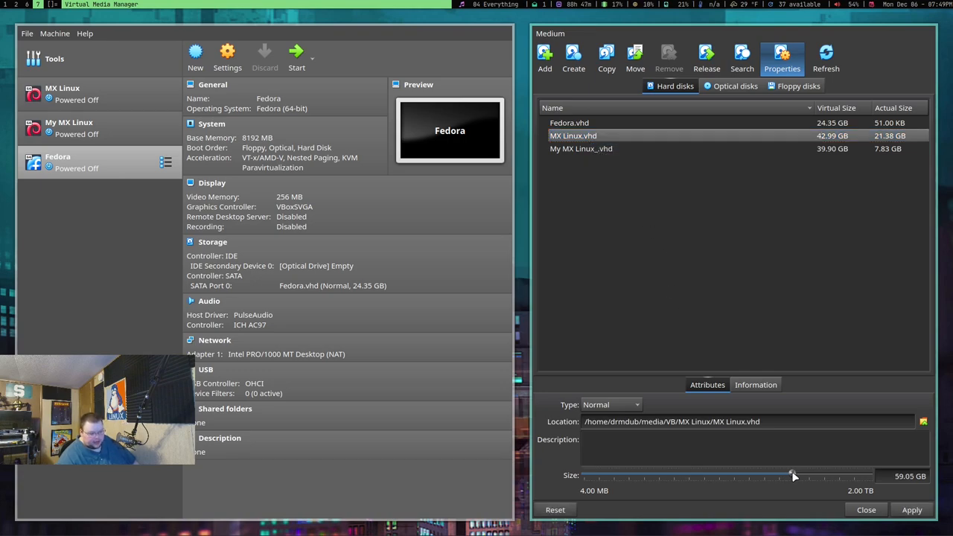
pyautogui.moveTo(792, 475); pyautogui.dragTo(791, 477)
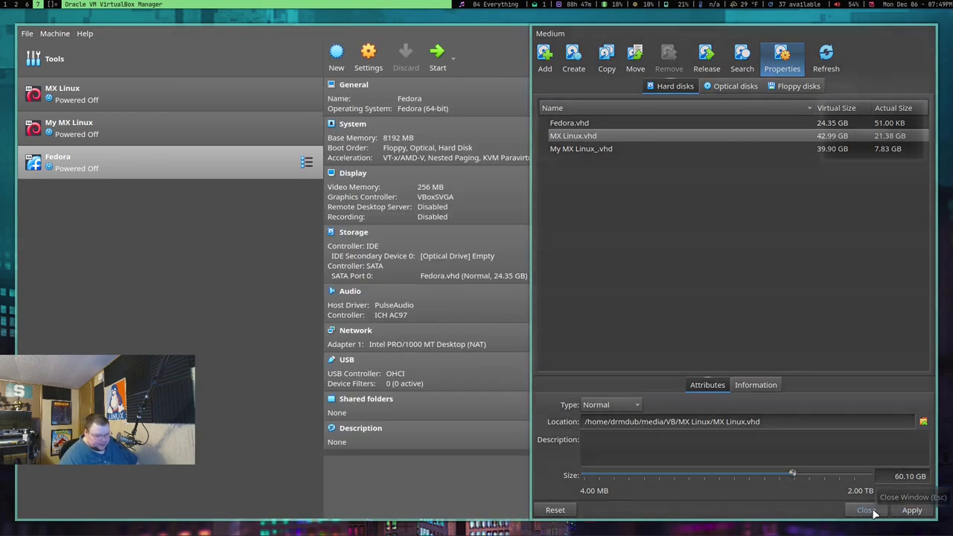
# Step: Close the Virtual Media Manager, returning to the Fedora machine details
pyautogui.click(865, 509)
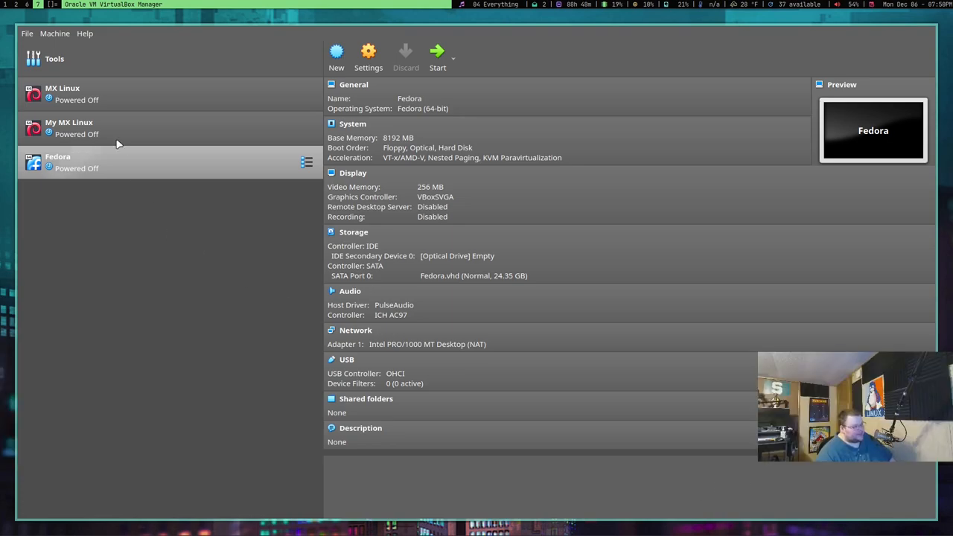
# Step: Clone My MX Linux as a full clone with the default name My MX Linux Clone
pyautogui.rightClick(69, 128)
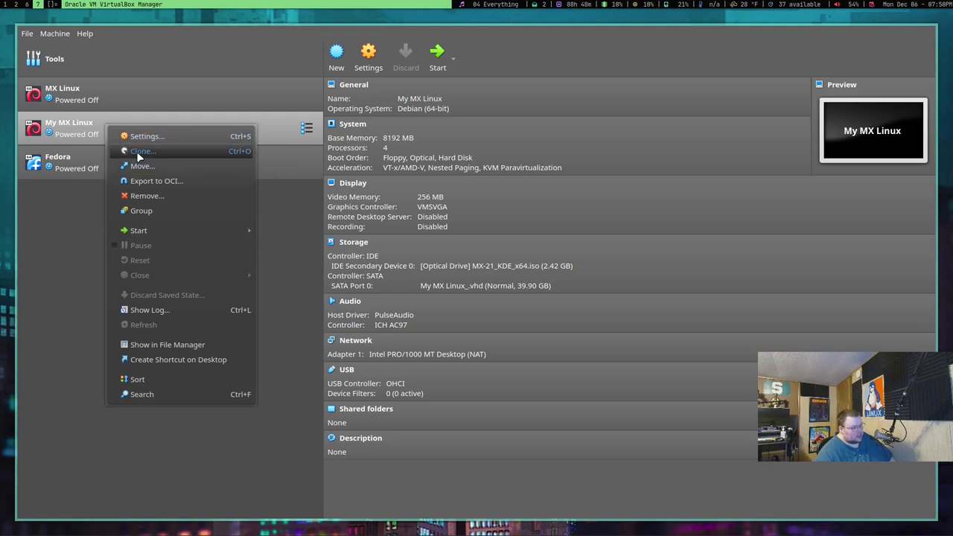
pyautogui.click(143, 151)
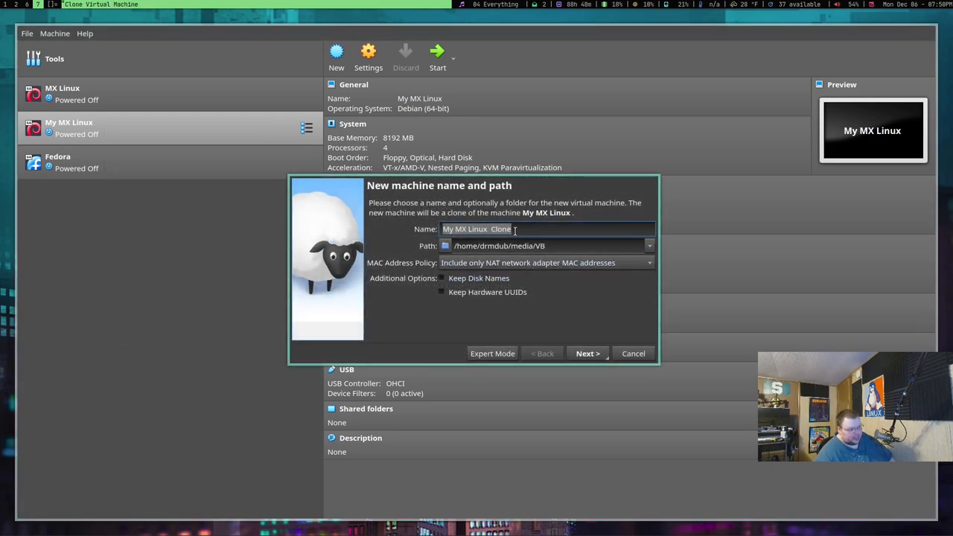
pyautogui.click(586, 353)
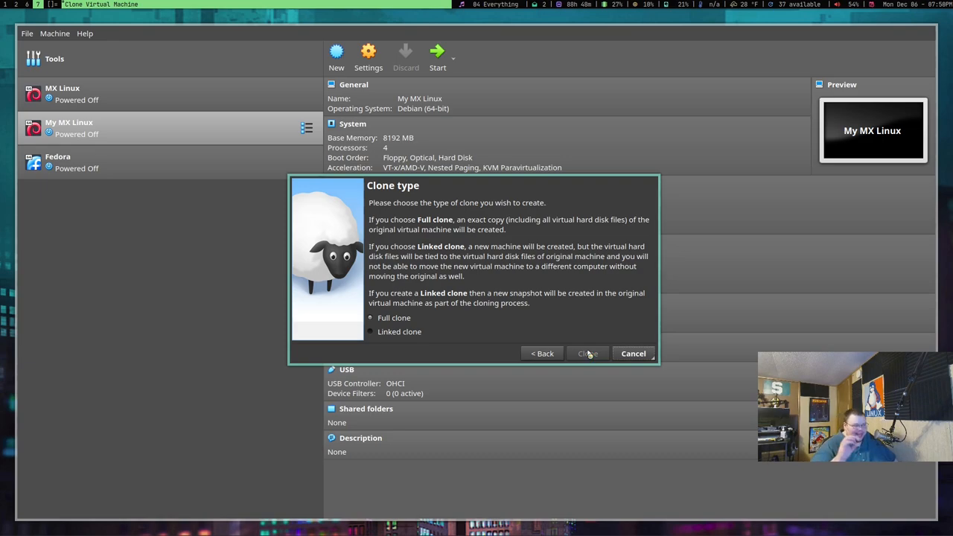
pyautogui.click(586, 353)
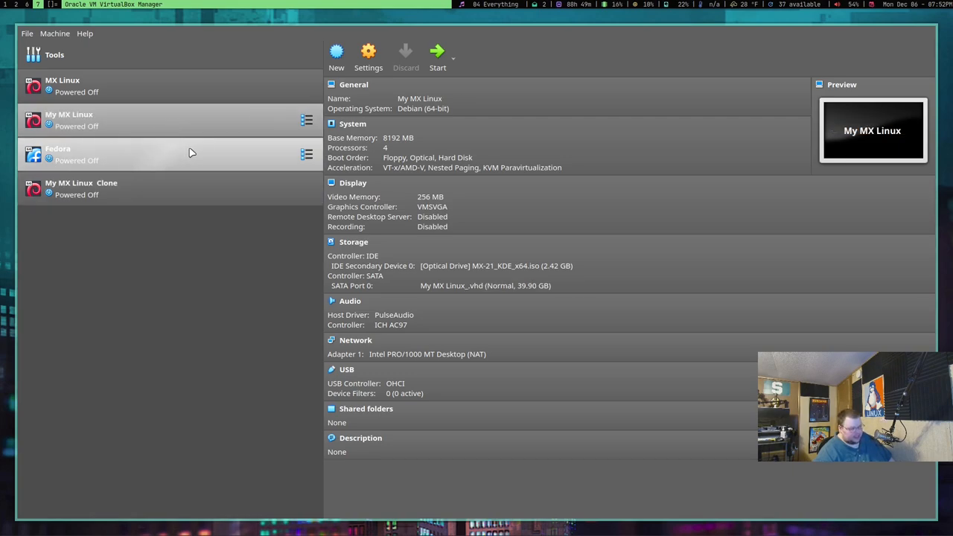
pyautogui.moveTo(265, 150)
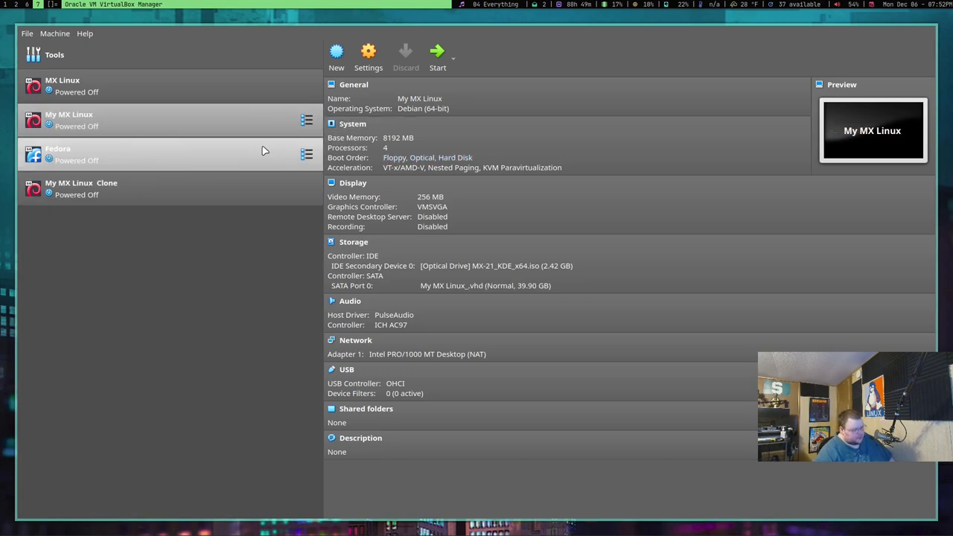
# Step: Set the MX Linux machine's OS version to Fedora (64-bit)
pyautogui.click(63, 84)
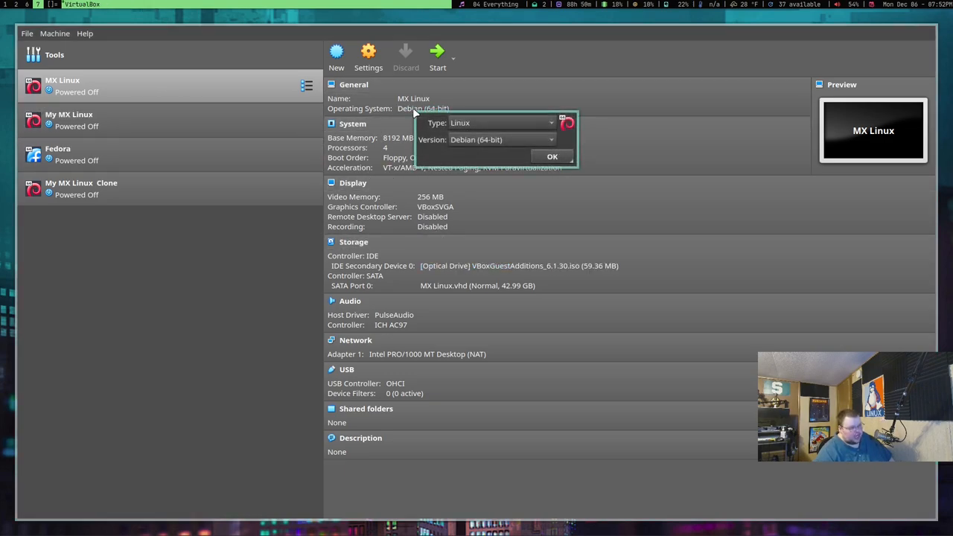
pyautogui.click(500, 140)
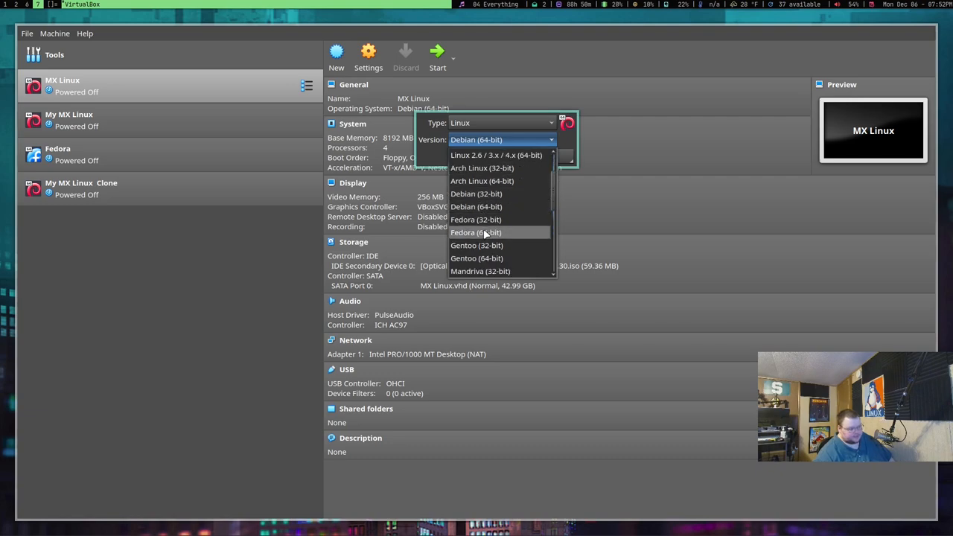
pyautogui.click(476, 232)
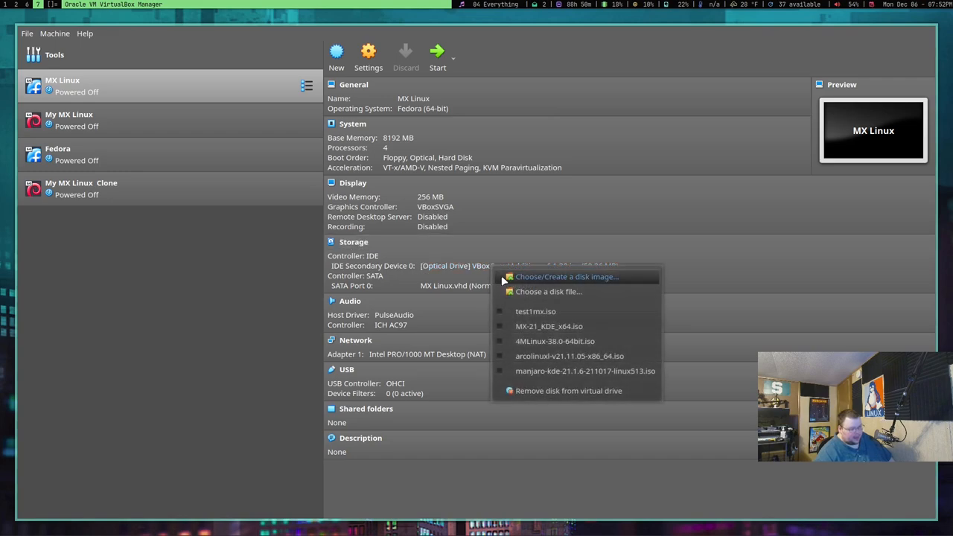
pyautogui.moveTo(550, 281)
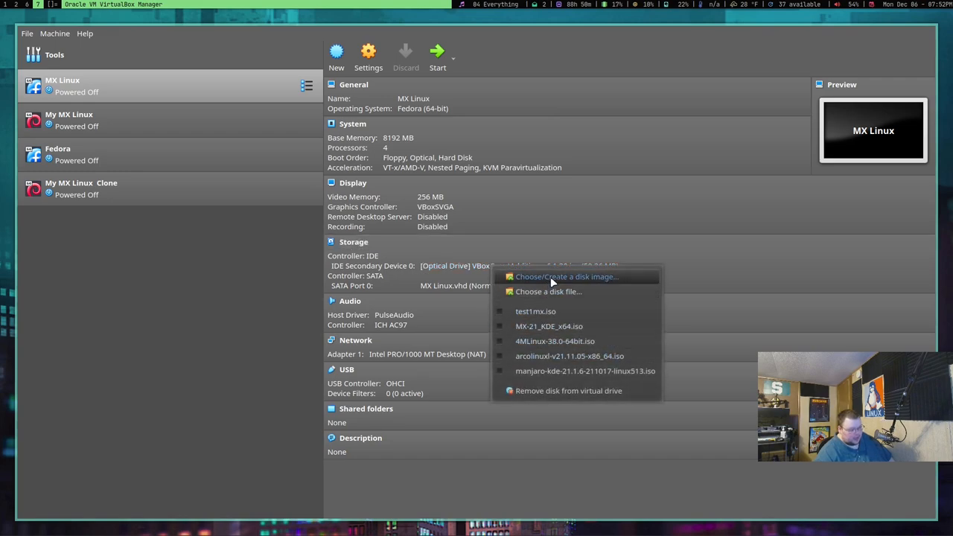
# Step: Add 4MLinux-38.0-64bit.iso from Downloads to the disk images and choose it for the optical drive
pyautogui.click(565, 276)
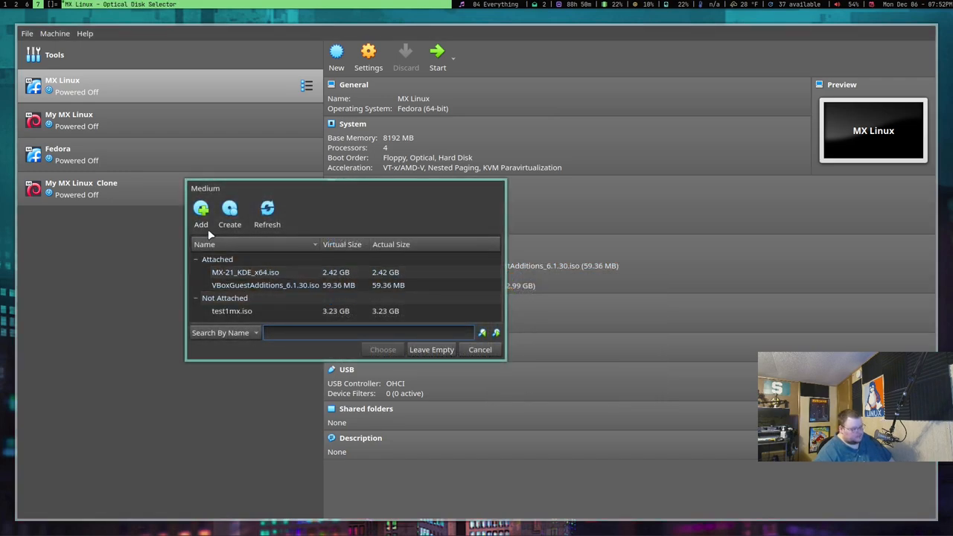
pyautogui.click(199, 211)
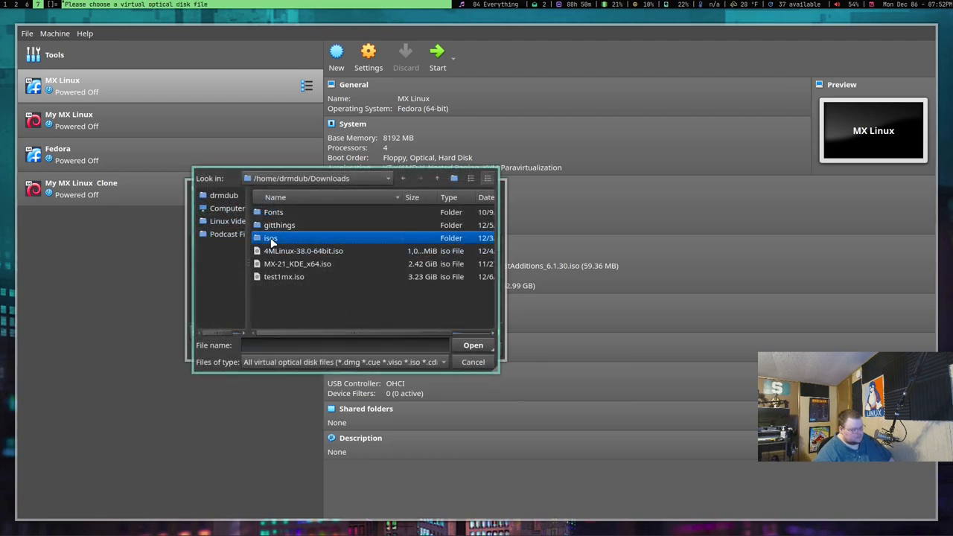
pyautogui.doubleClick(271, 238)
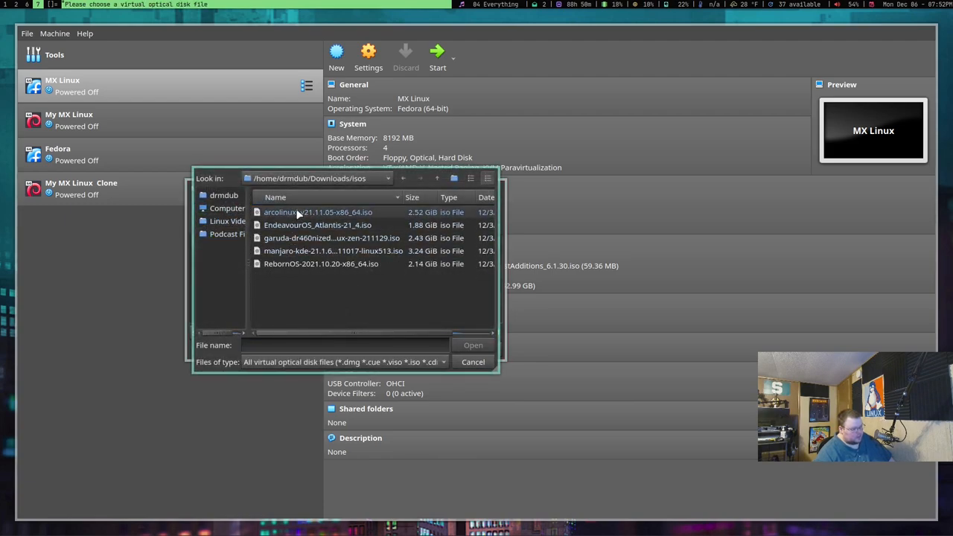
pyautogui.click(402, 179)
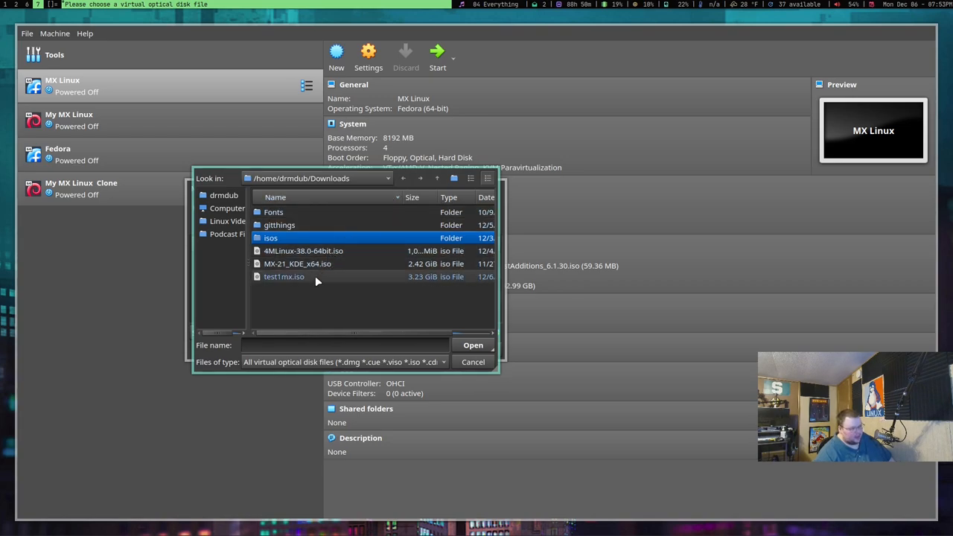
pyautogui.click(304, 250)
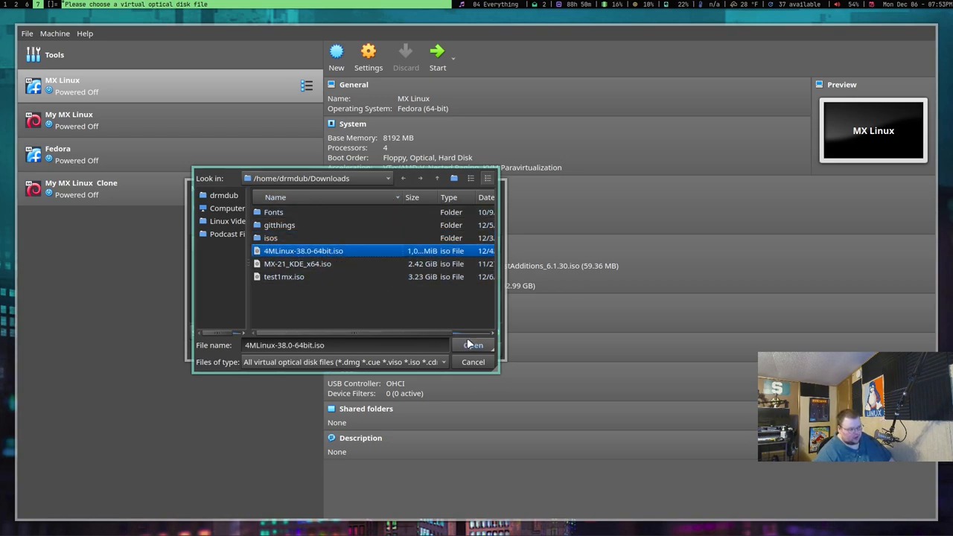
pyautogui.click(473, 345)
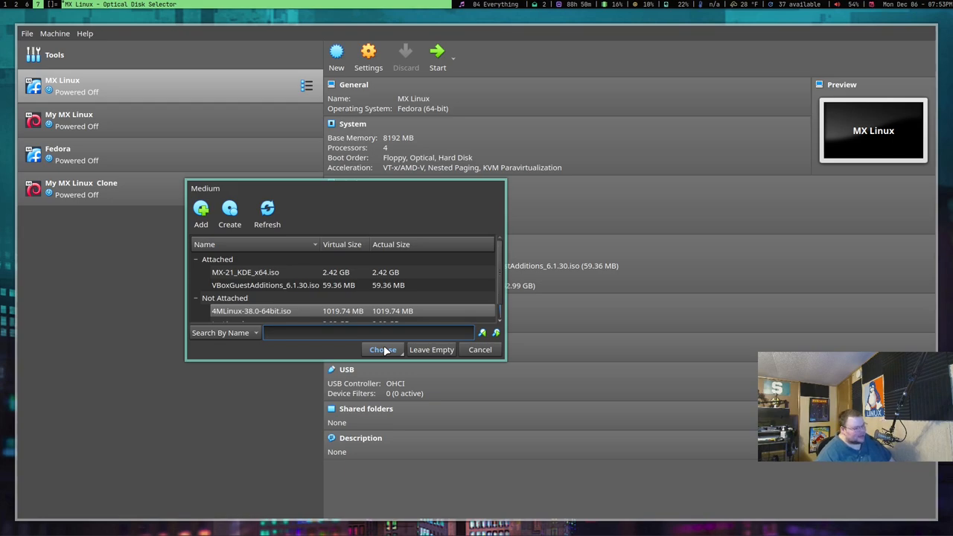
pyautogui.click(381, 349)
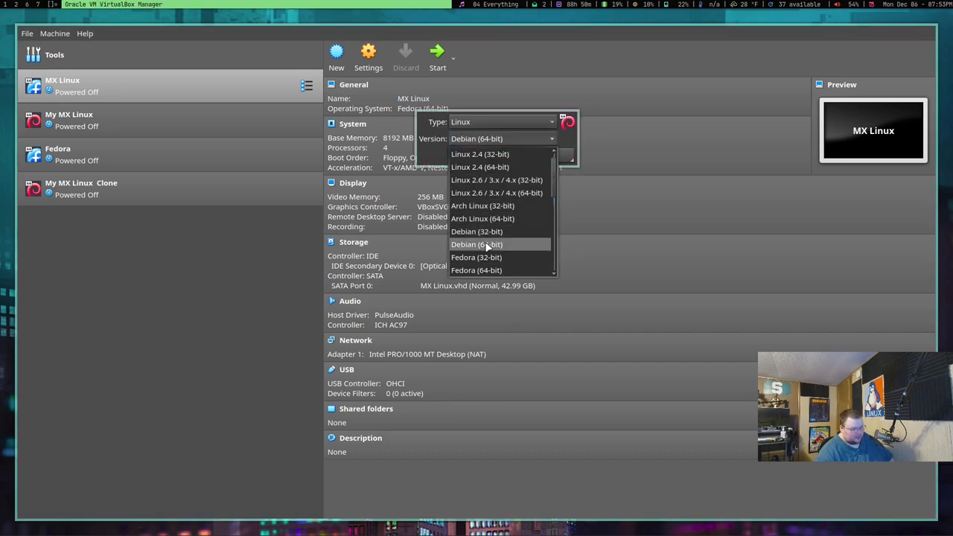
# Step: Set the MX Linux machine's OS version back to Debian (64-bit)
pyautogui.click(476, 244)
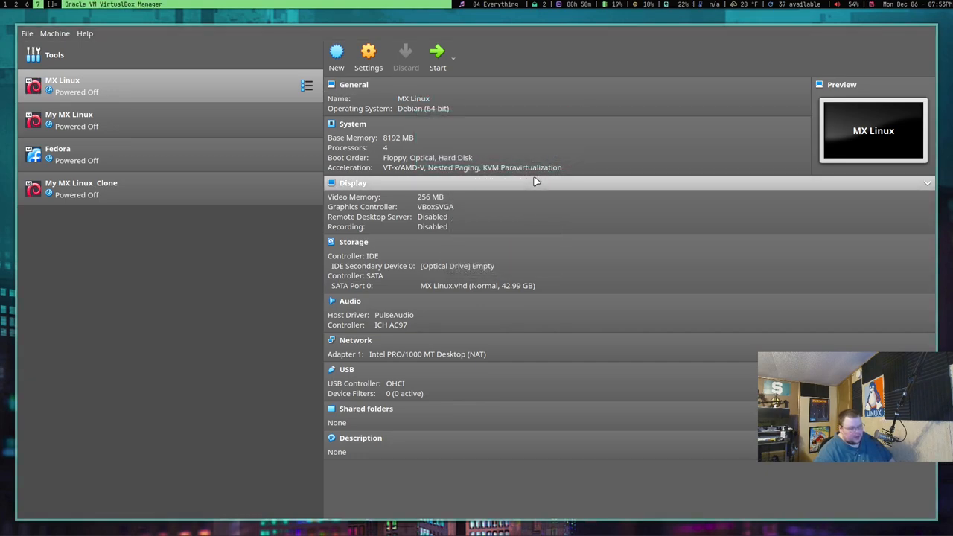